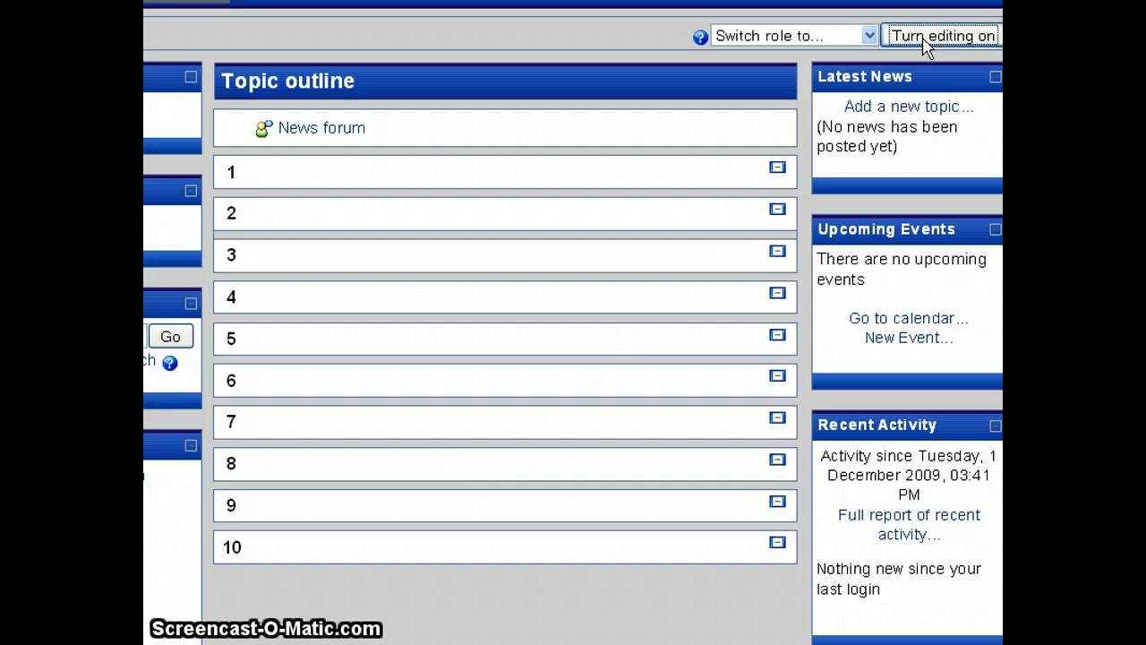
Turn on editing mode for the course page
click(941, 35)
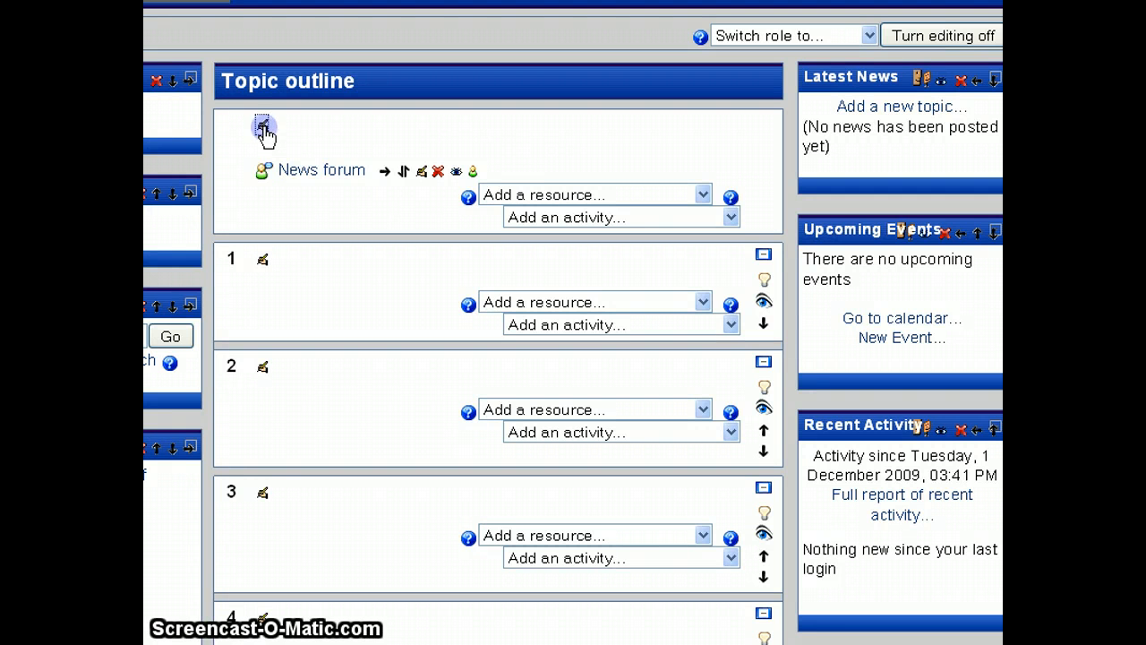
Open the topic 0 summary editor and enter the heading 'Water Lilies'
click(263, 125)
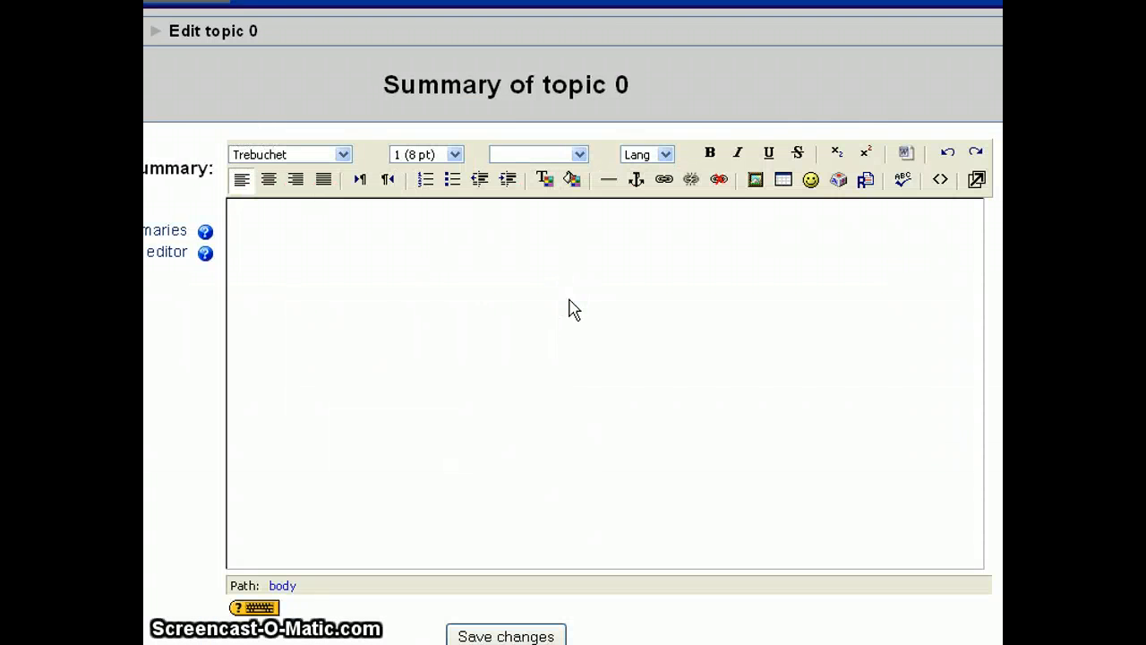
text(Water L)
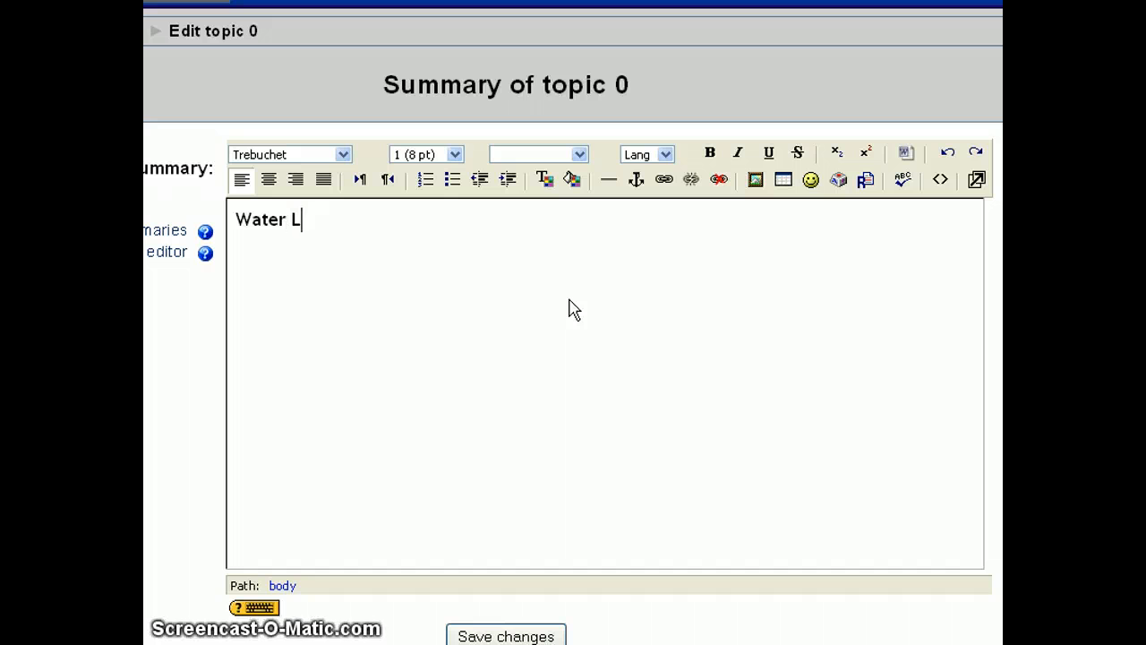
text(ilies)
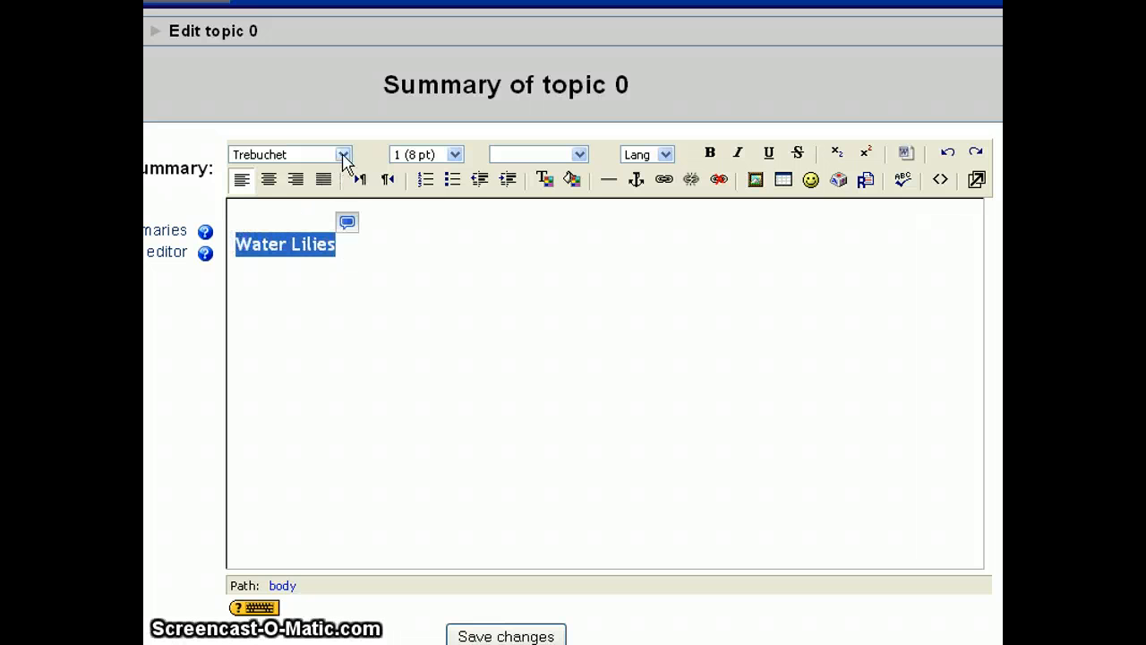
Format the 'Water Lilies' heading in Georgia at 36 pt, centred
click(343, 154)
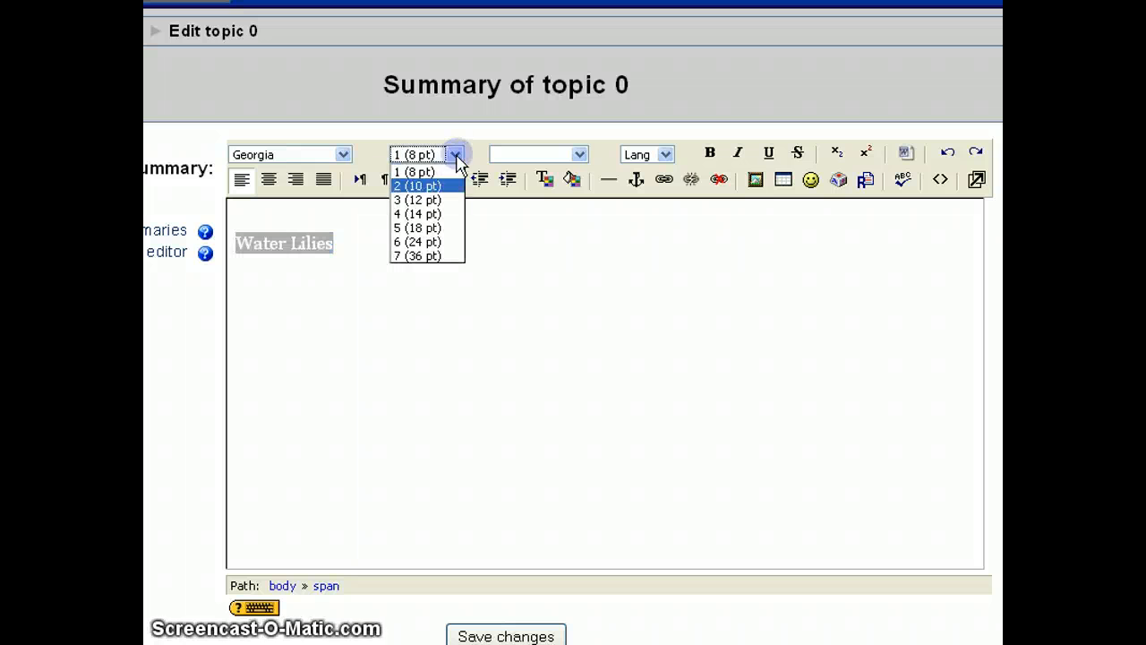
click(416, 256)
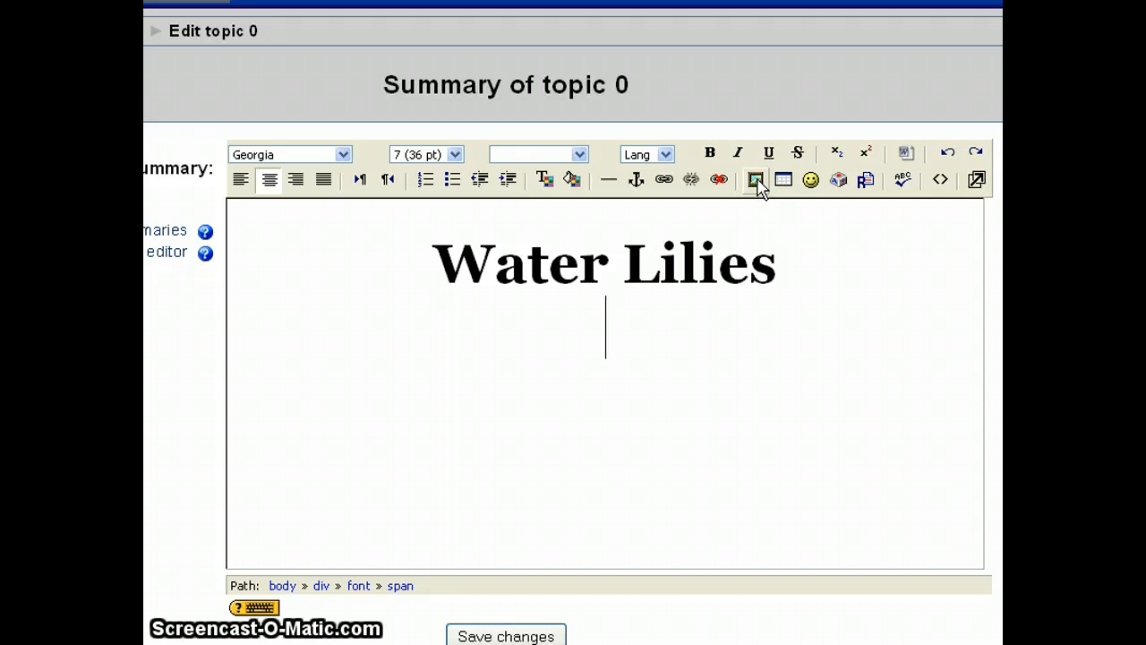
click(755, 179)
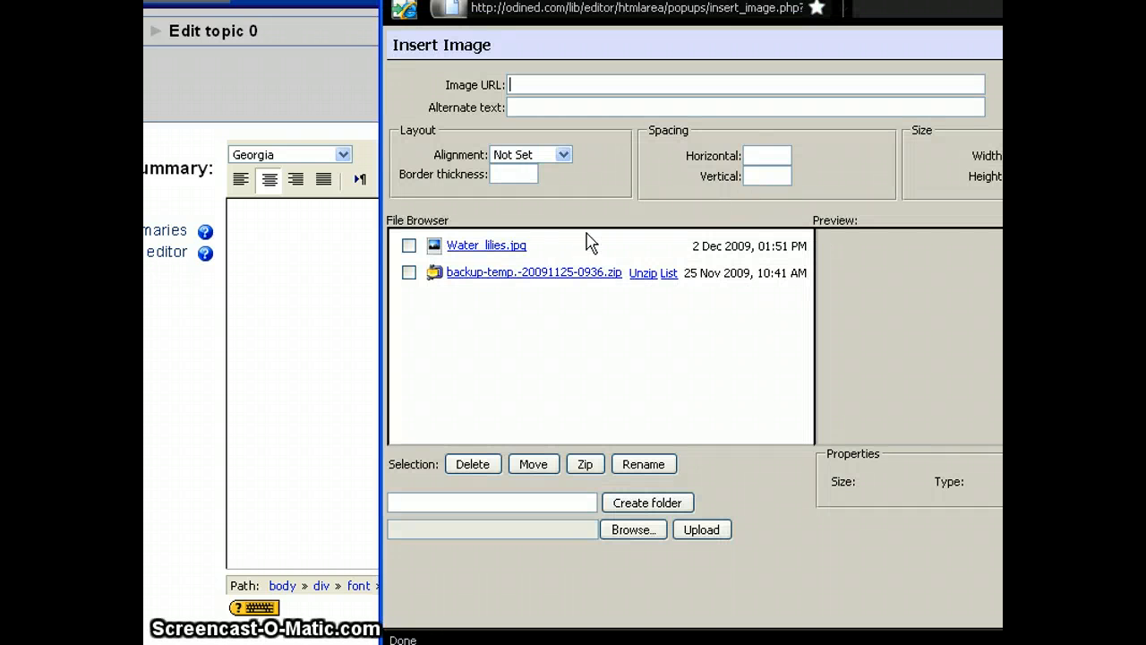
mouse_move(530, 257)
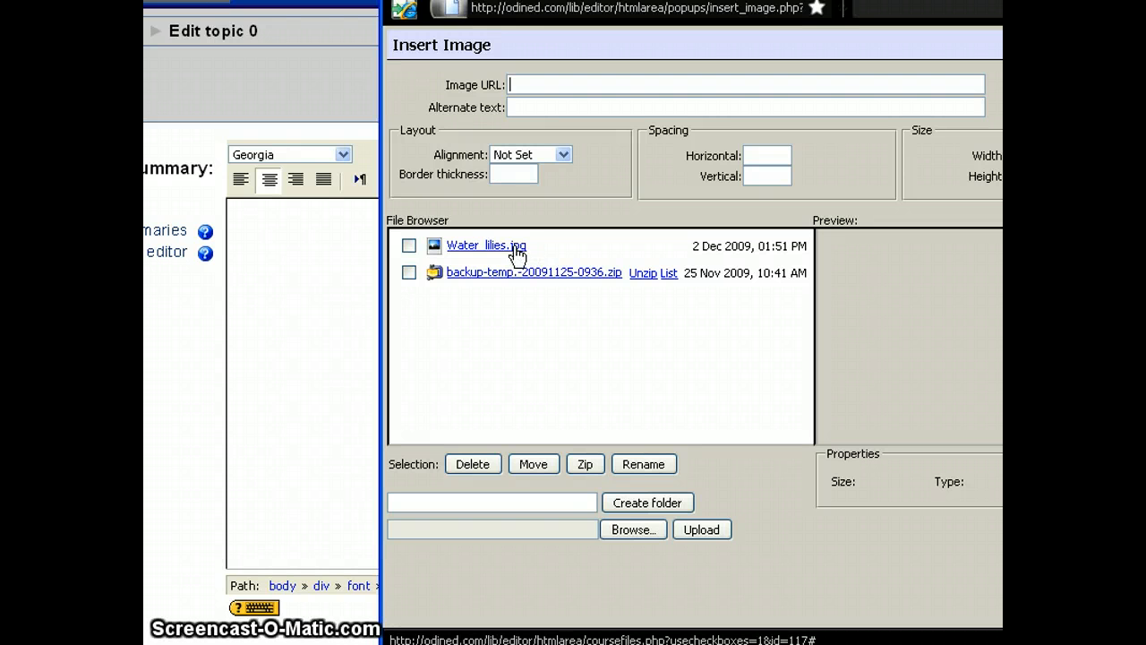
Insert Water_lilies.jpg at 400 × 200 with alternate text 'Water Lilies'
click(486, 245)
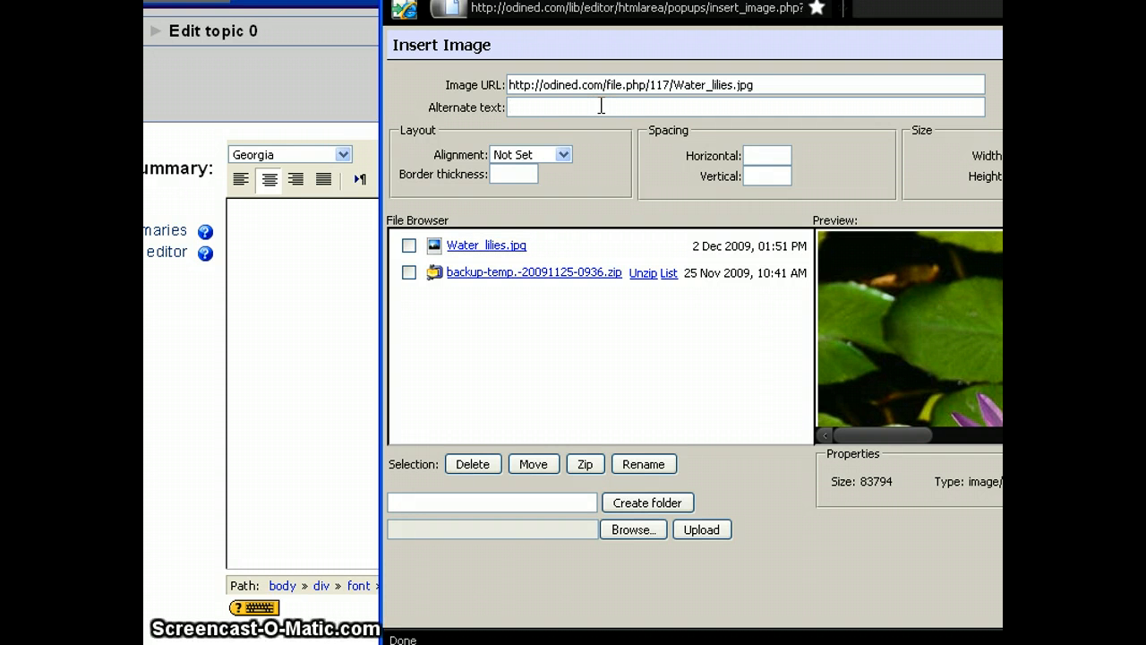
text(Water Lik)
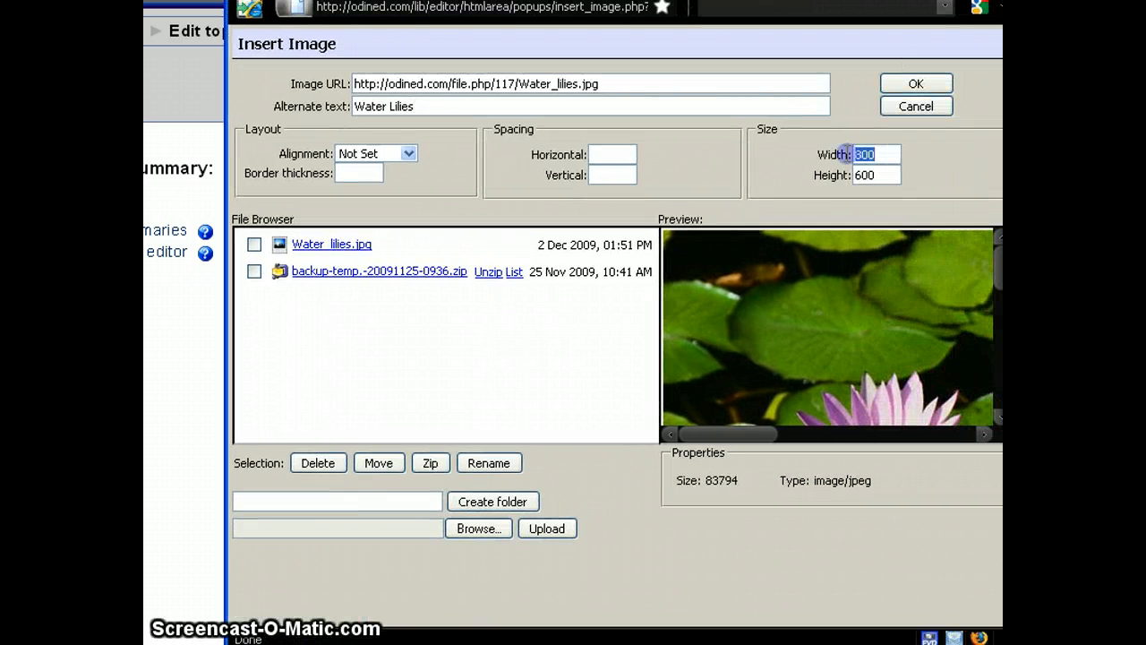
text(400)
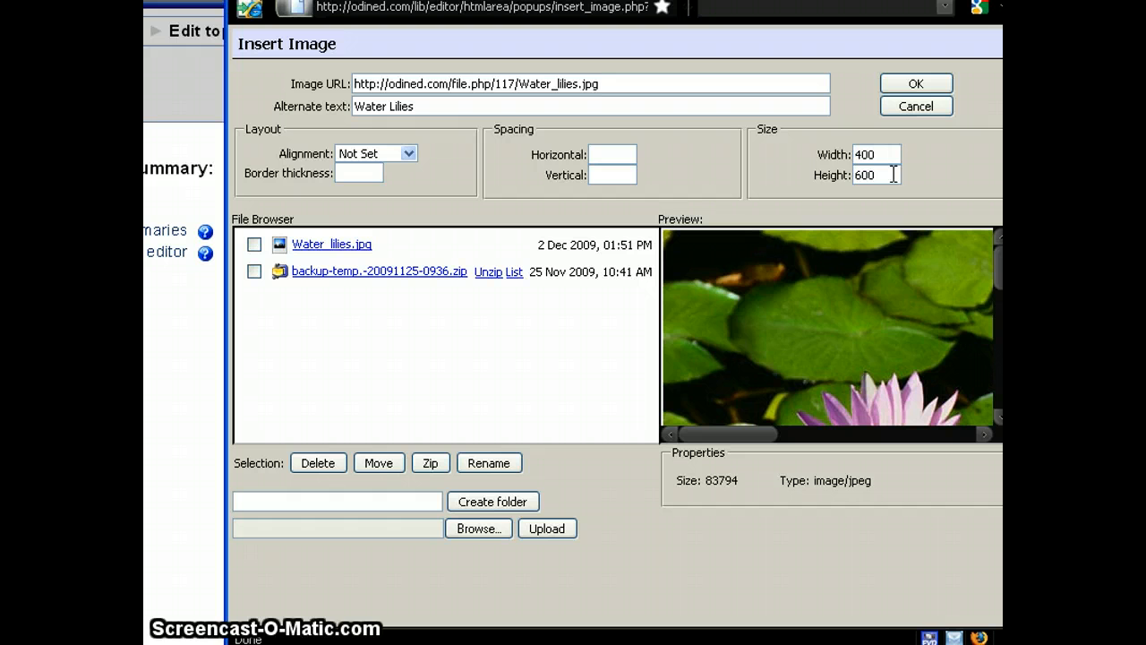
text(200)
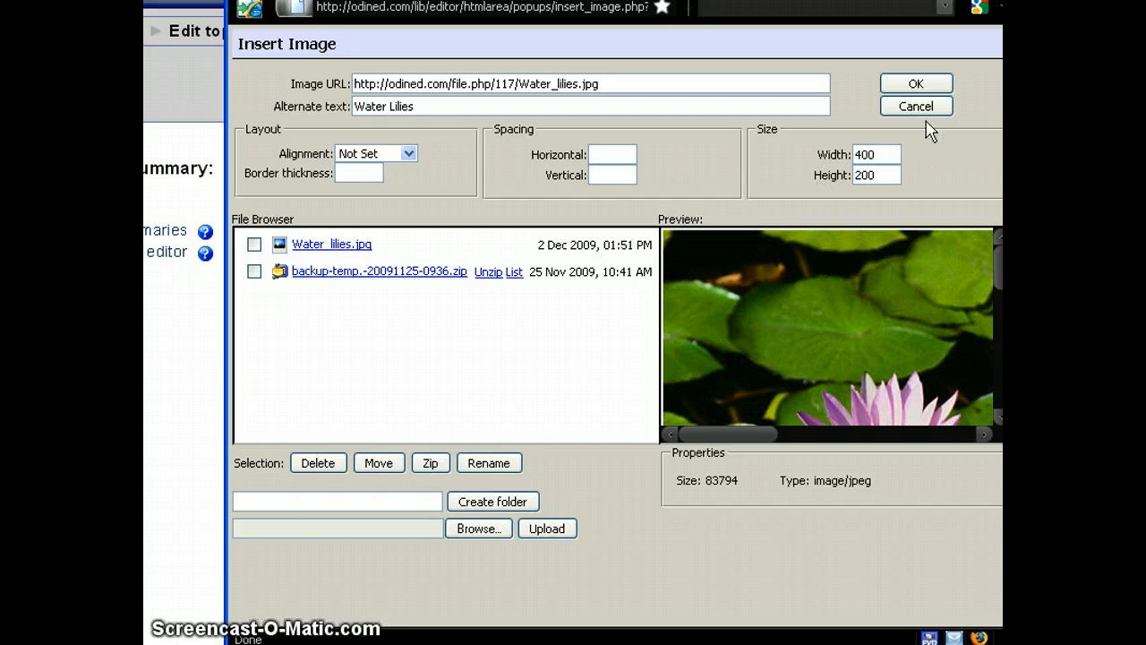
click(915, 82)
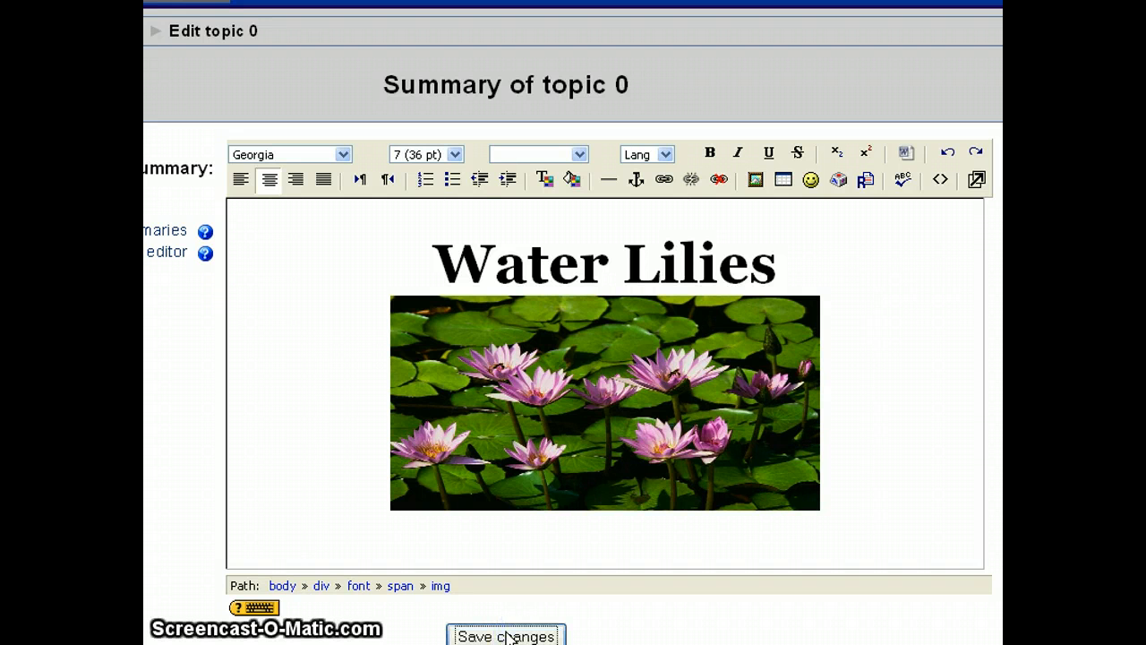
Save the edited topic 0 summary
click(506, 635)
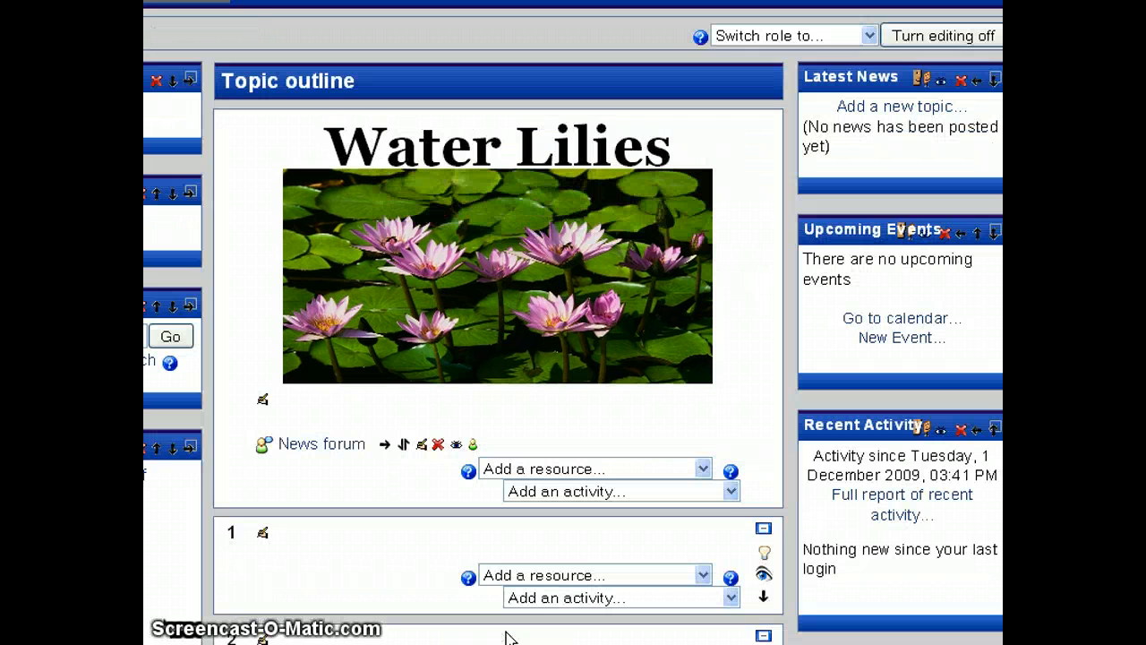